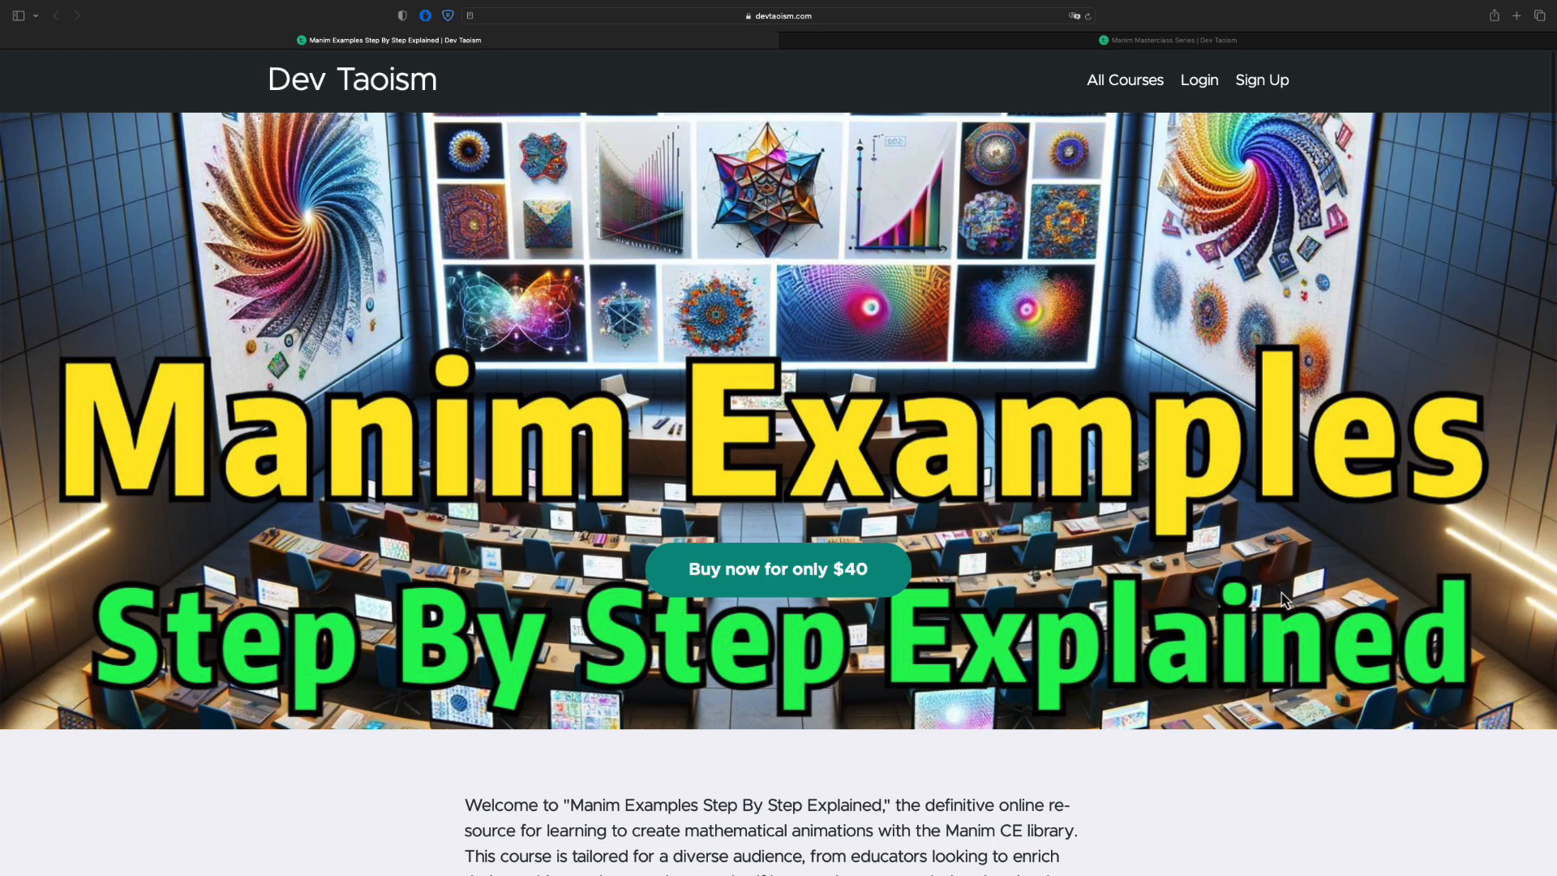
- Scroll the Manim Examples landing page down to the Course Curriculum section
{"action": "scroll", "scroll_direction": "down", "scroll_amount": 3}
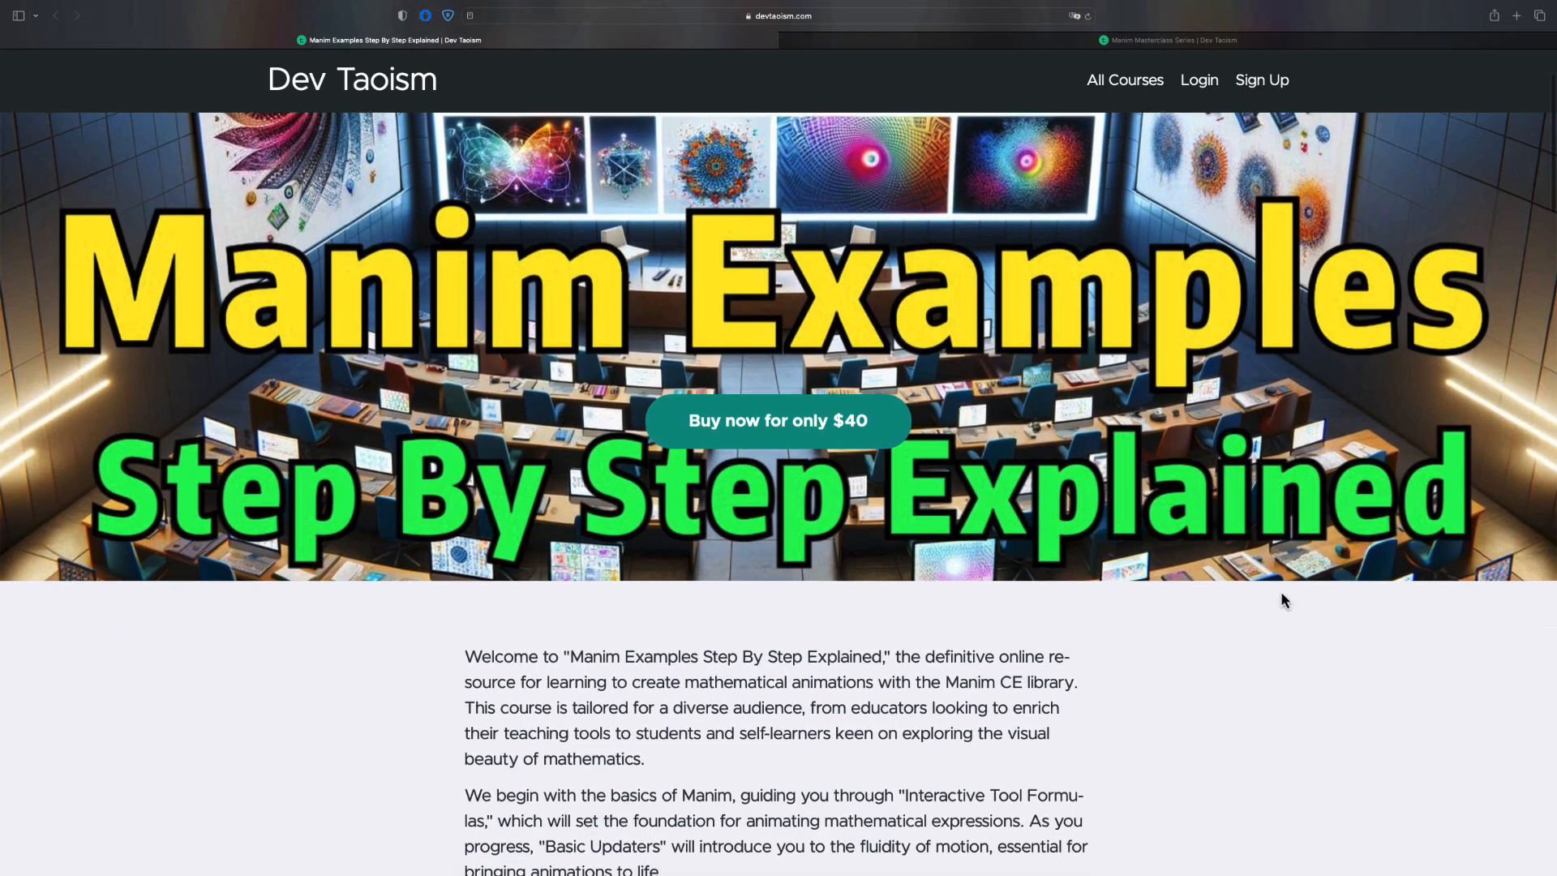
{"action": "scroll", "scroll_direction": "down", "scroll_amount": 3}
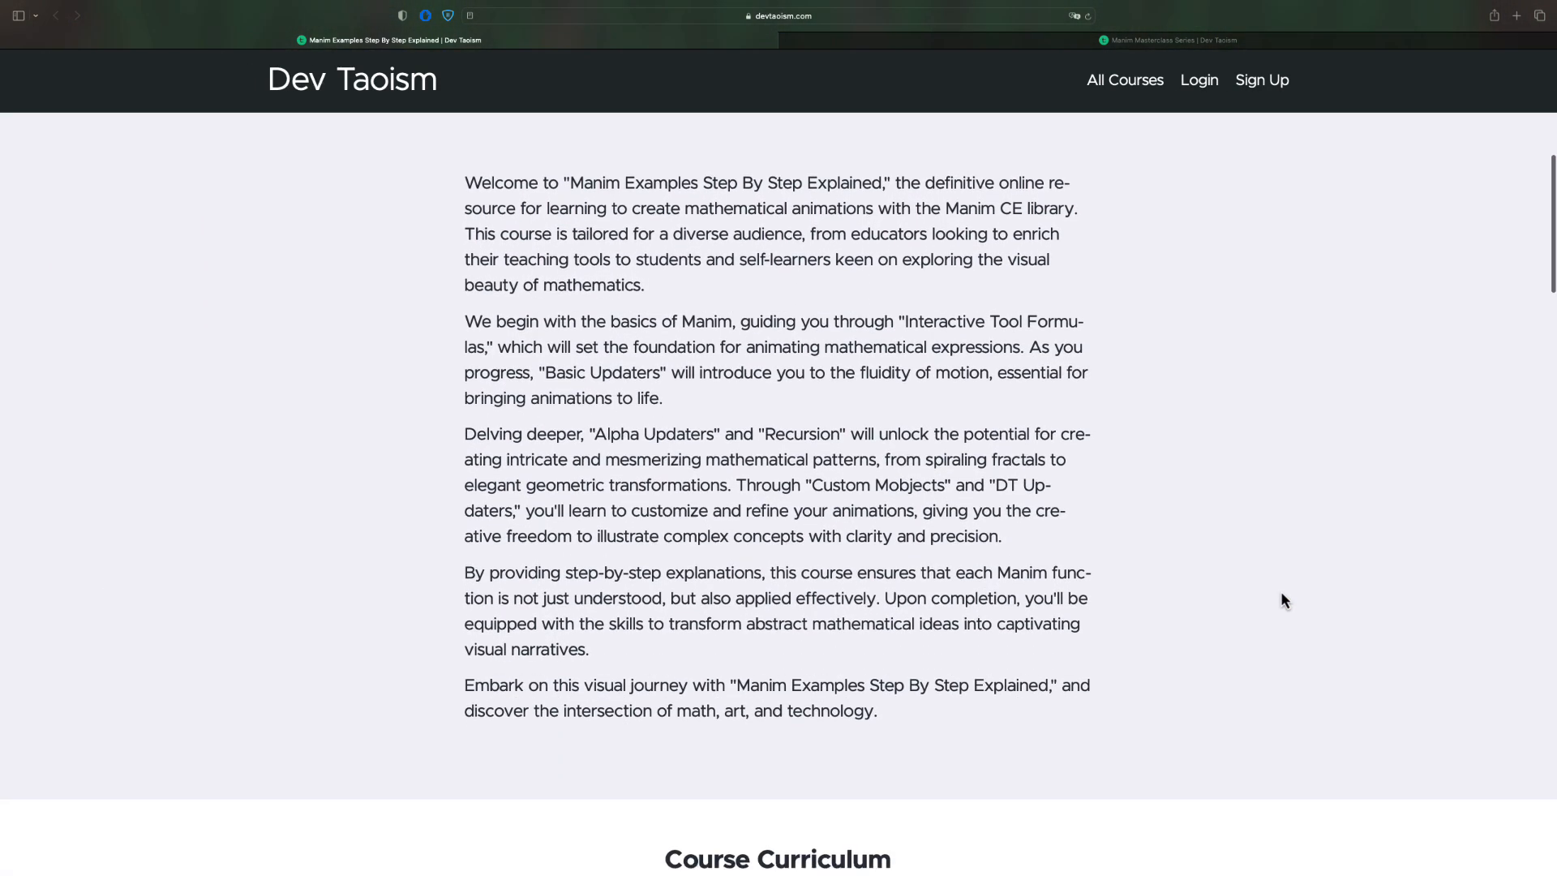
{"action": "scroll", "scroll_direction": "down", "scroll_amount": 3}
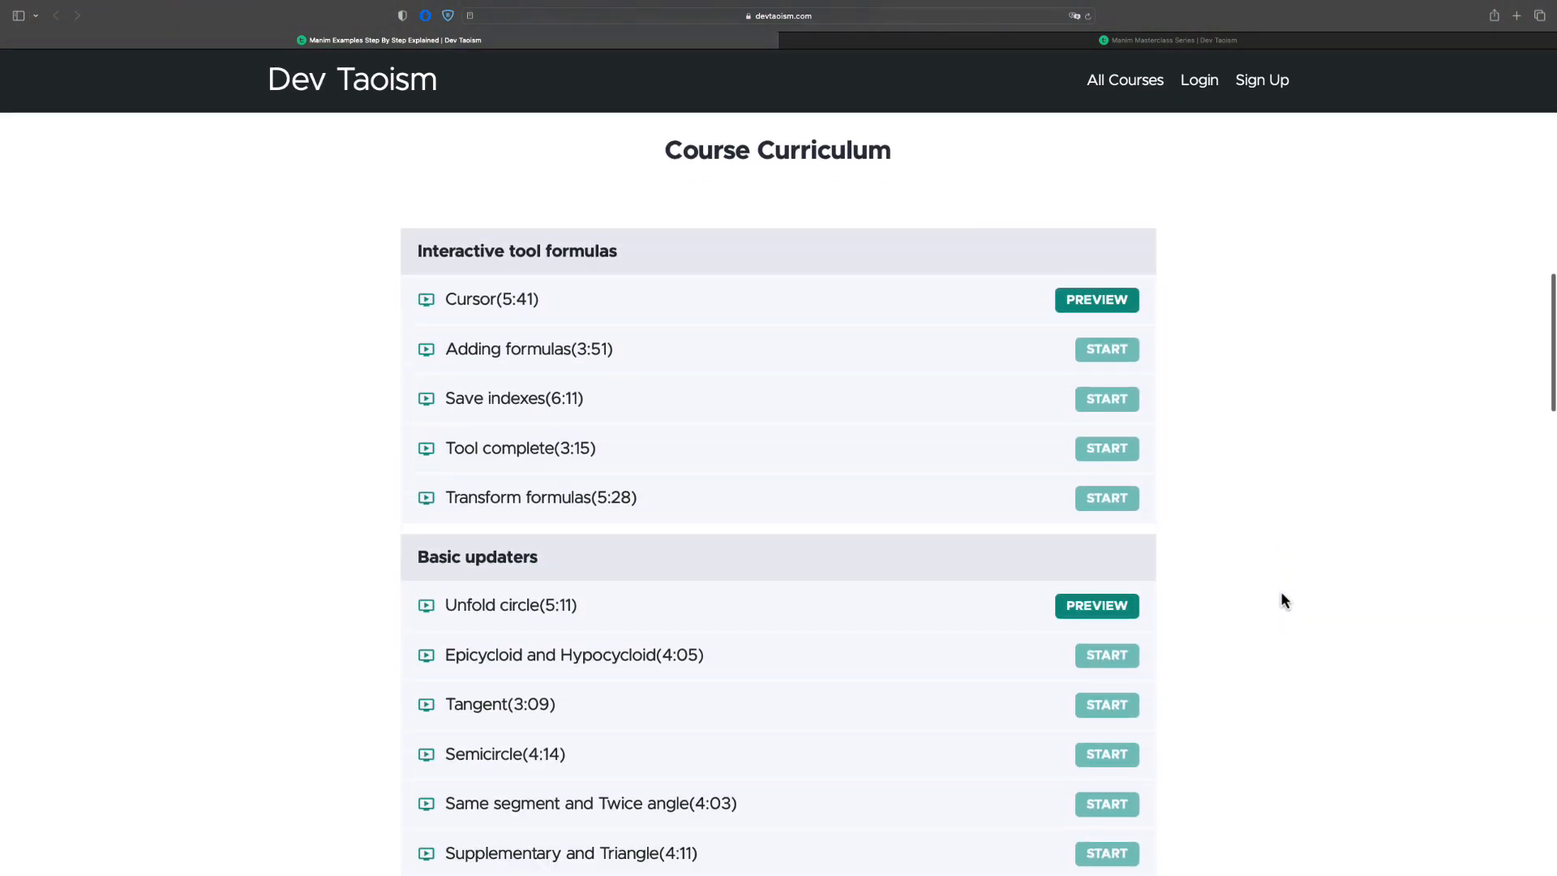
{"action": "scroll", "scroll_direction": "down", "scroll_amount": 3}
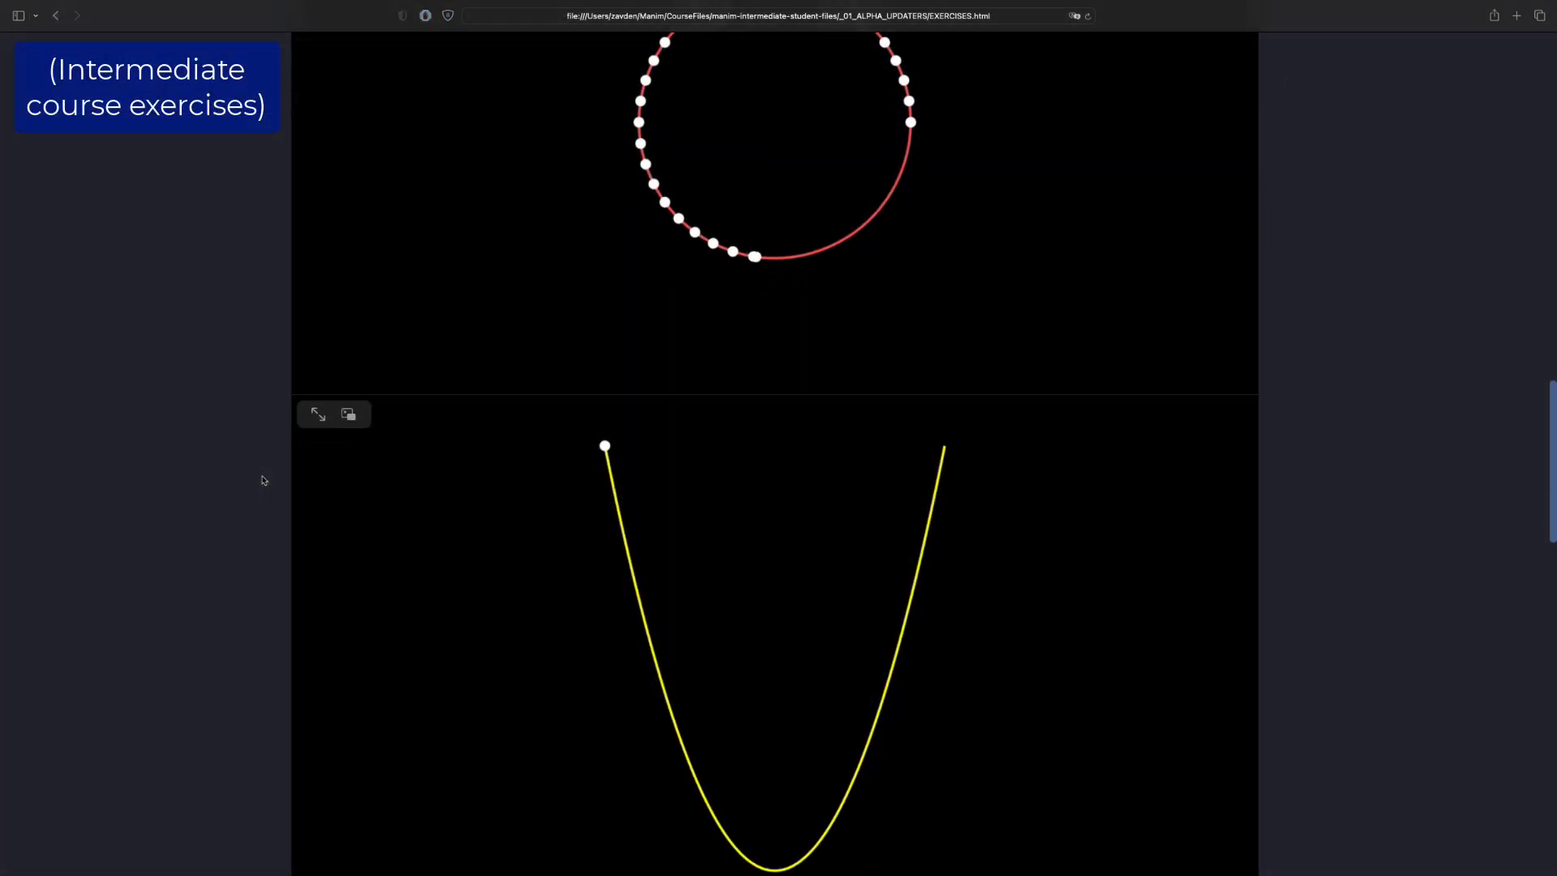
- Play exercise 4's tangent-lines video, then scroll to exercise 5's axes code and red graph
{"action": "scroll", "scroll_direction": "down", "scroll_amount": 3}
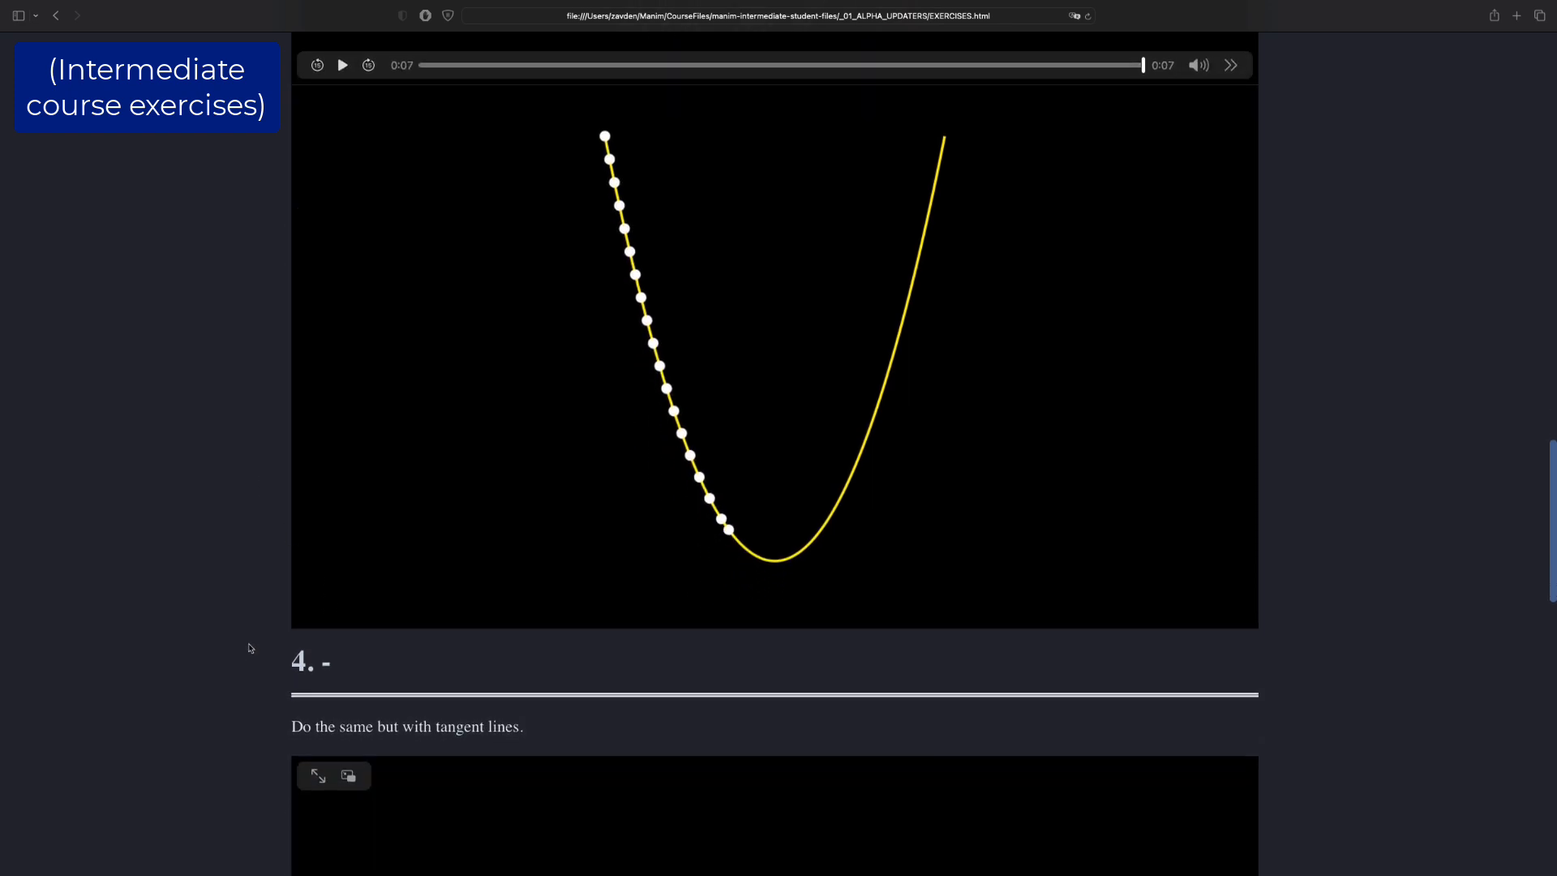
{"action": "scroll", "scroll_direction": "down", "scroll_amount": 3}
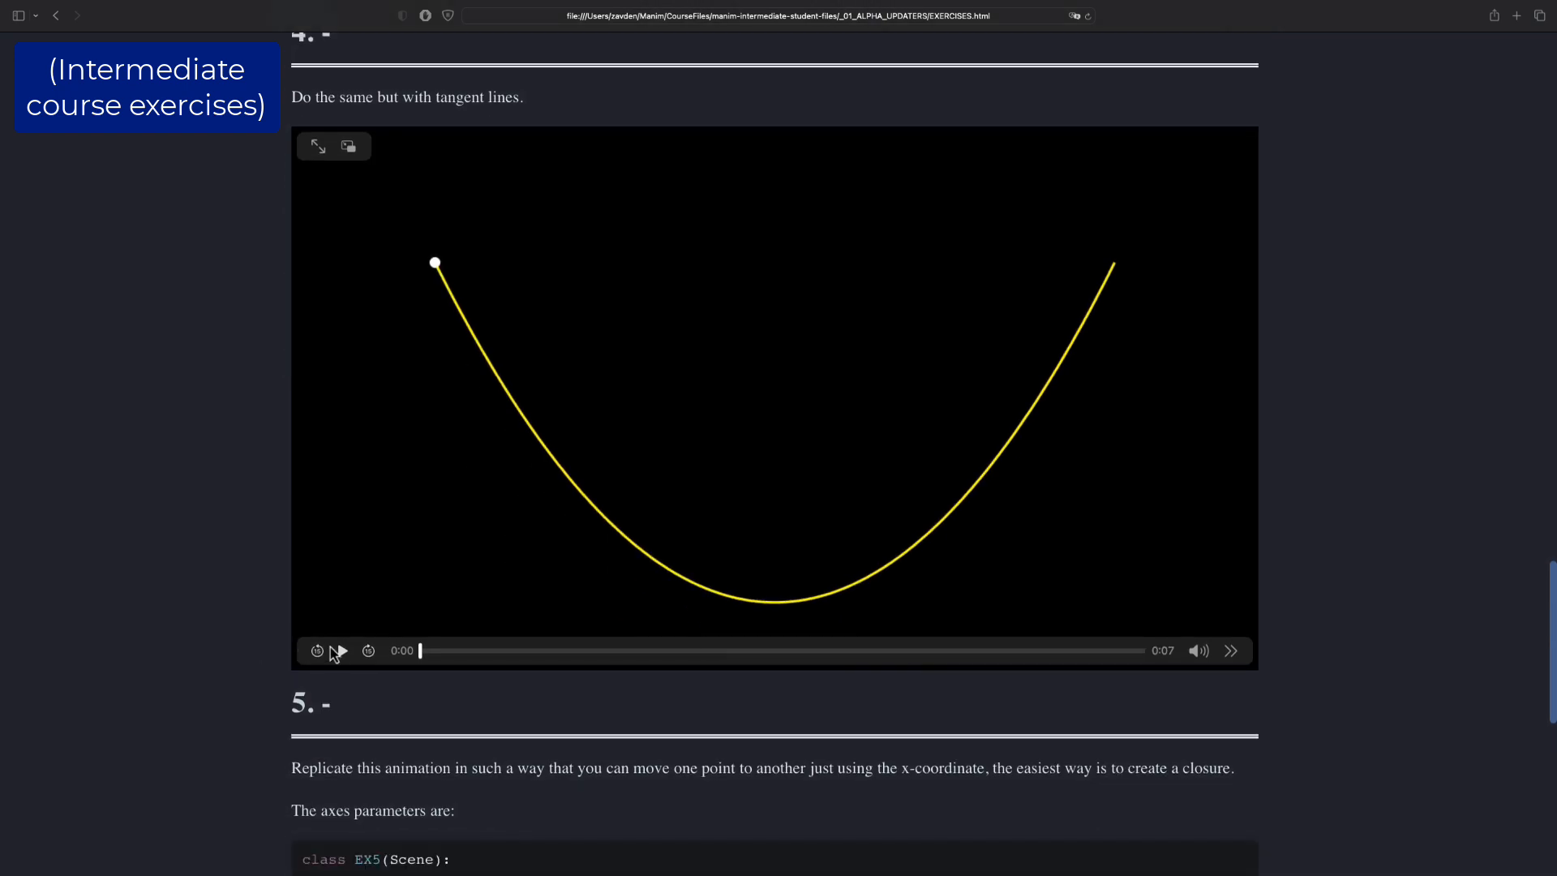
{"action": "left_click", "coordinate": [340, 651]}
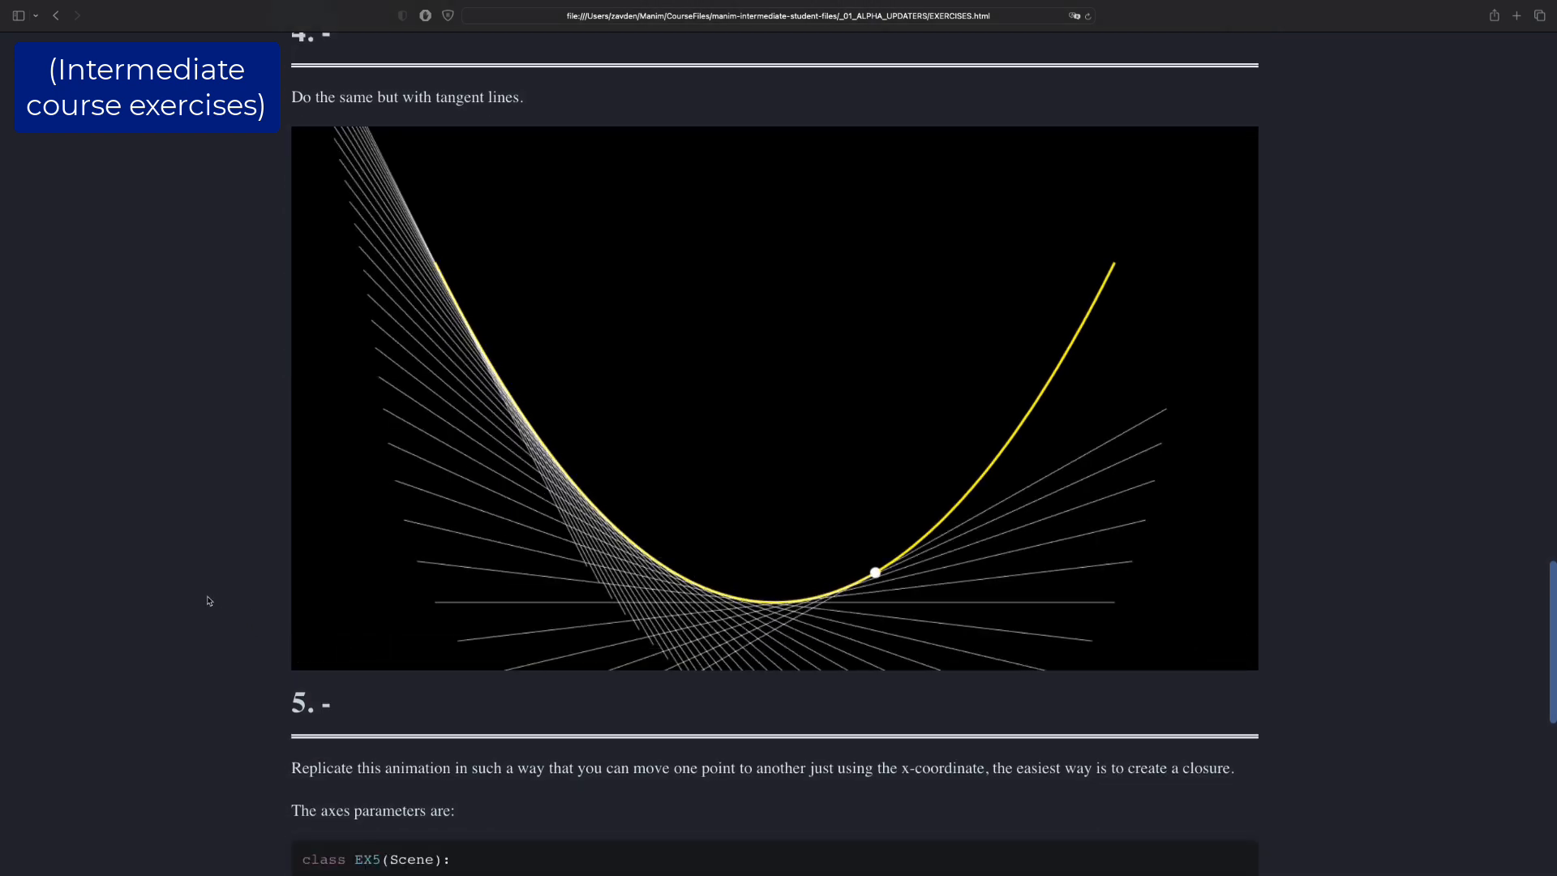
{"action": "scroll", "scroll_direction": "down", "scroll_amount": 3}
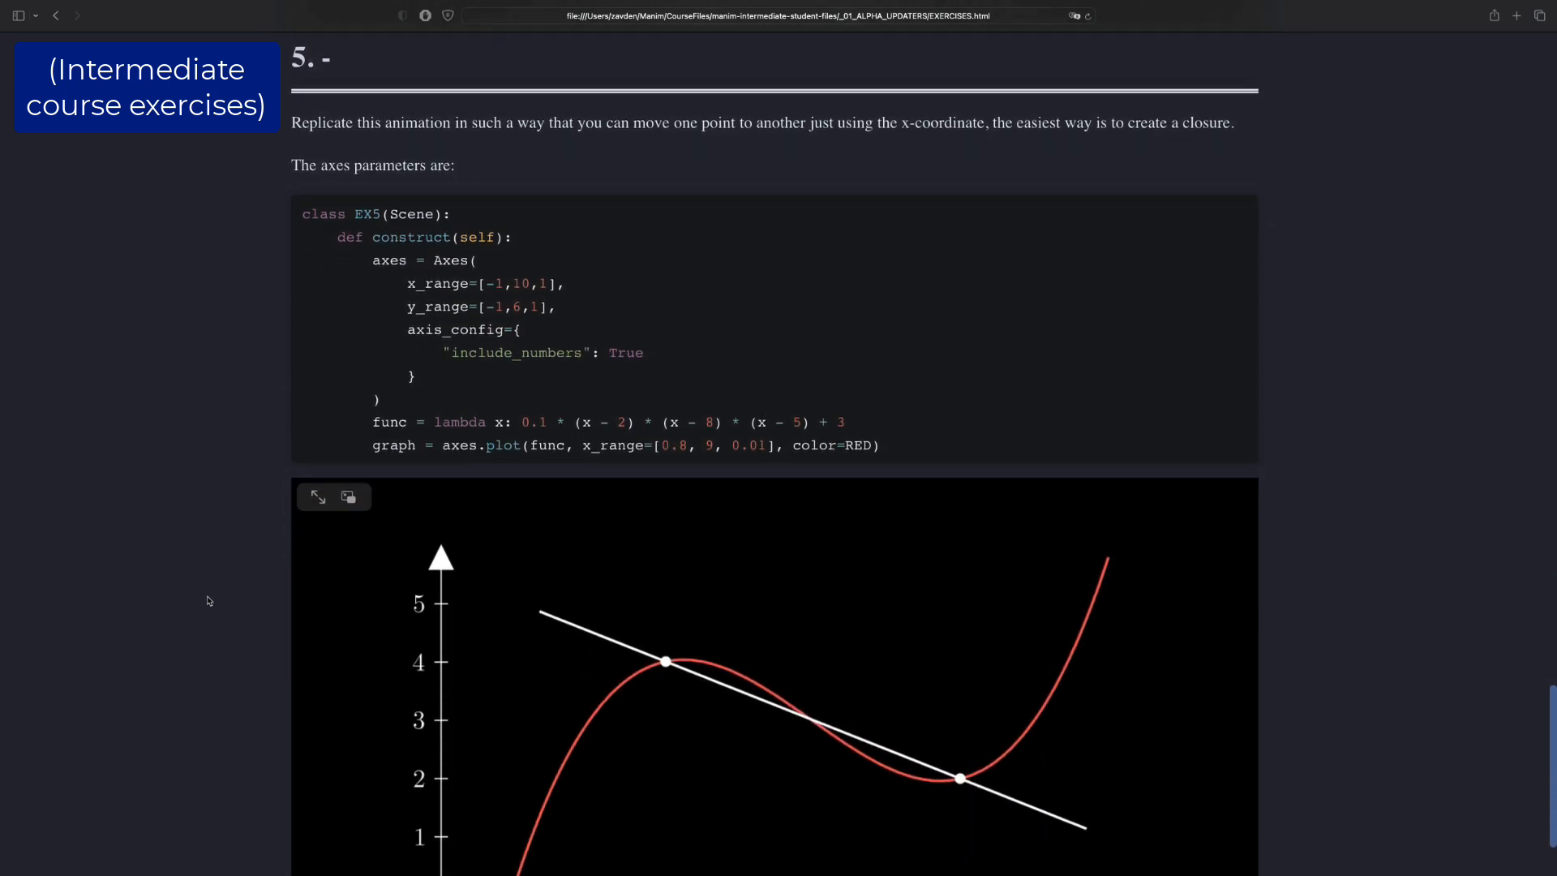
{"action": "scroll", "scroll_direction": "down", "scroll_amount": 3}
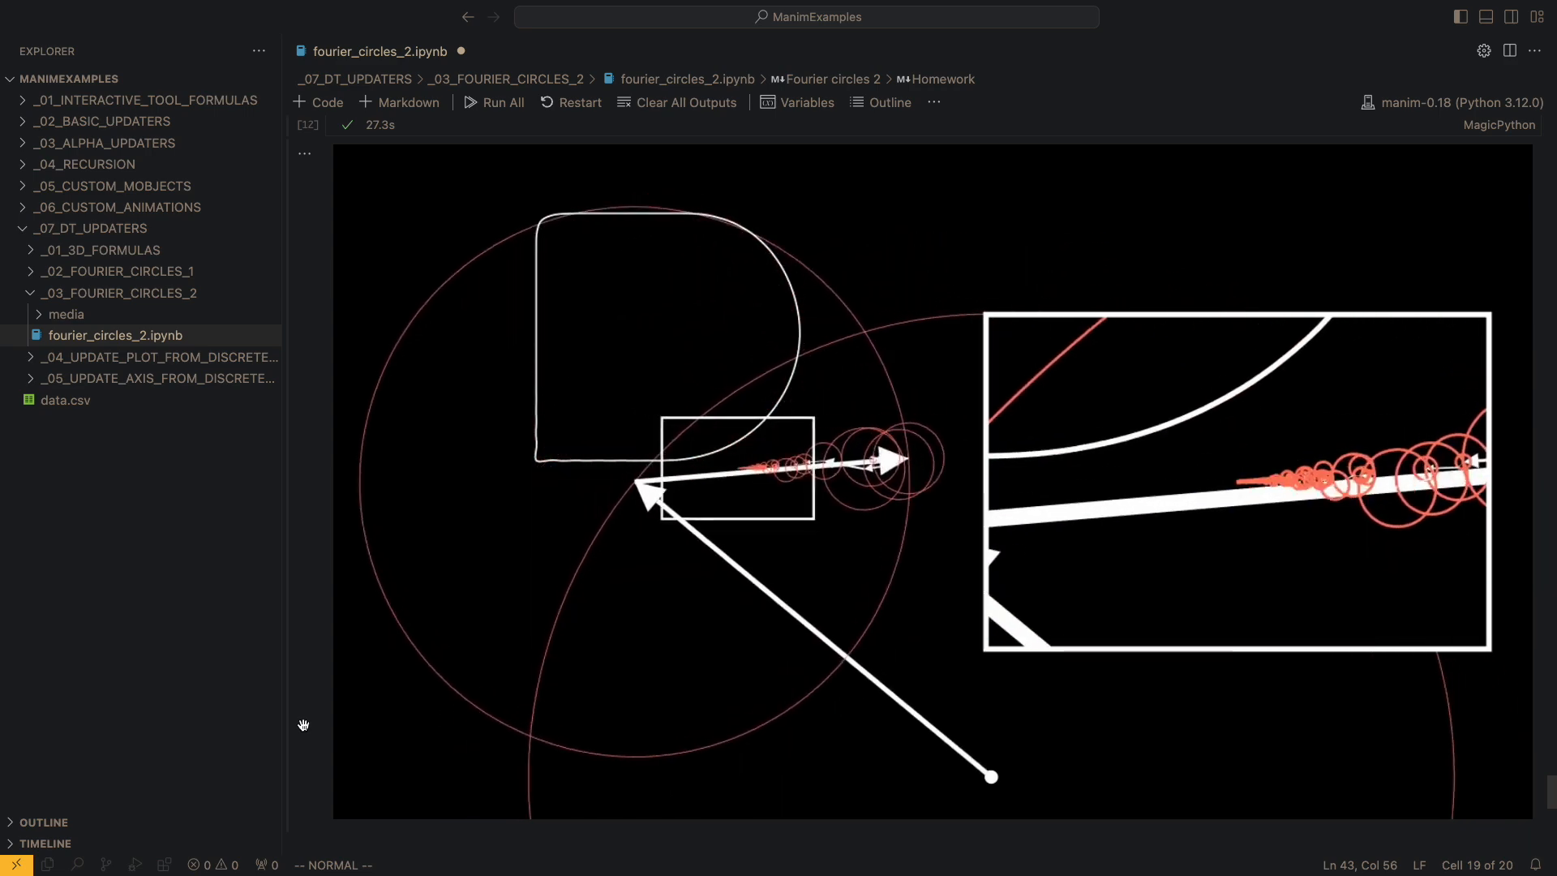
- Open fourier_circles_2.ipynb under _07_DT_UPDATERS to show its zoomed-inset tracing animation
{"action": "left_click", "coordinate": [158, 379]}
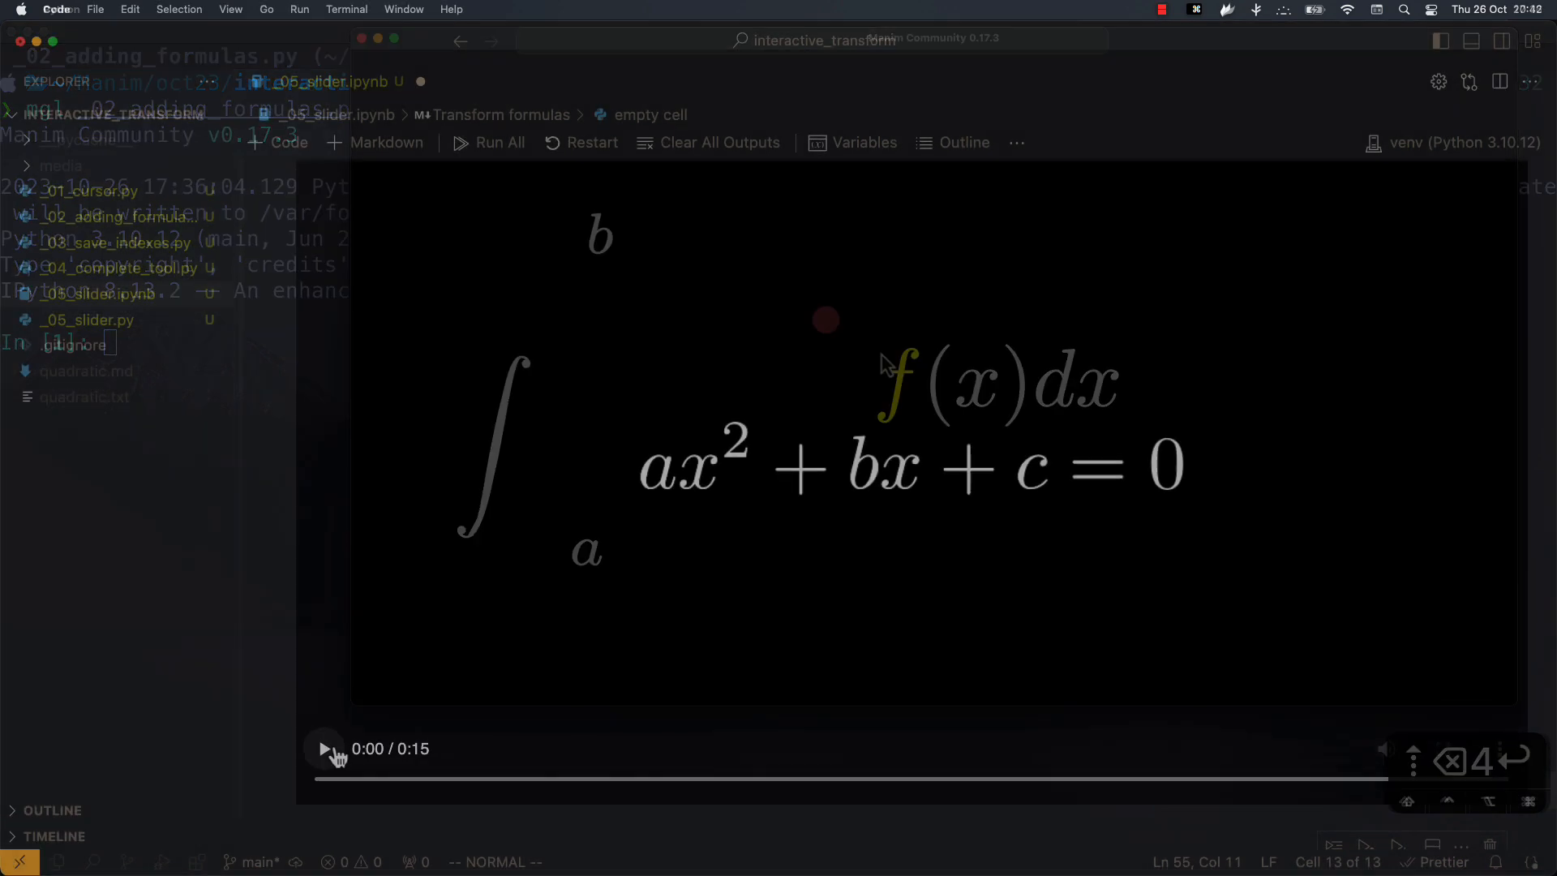
- Play the interactive_transform video of the integral and quadratic equation formulas
{"action": "left_click", "coordinate": [324, 749]}
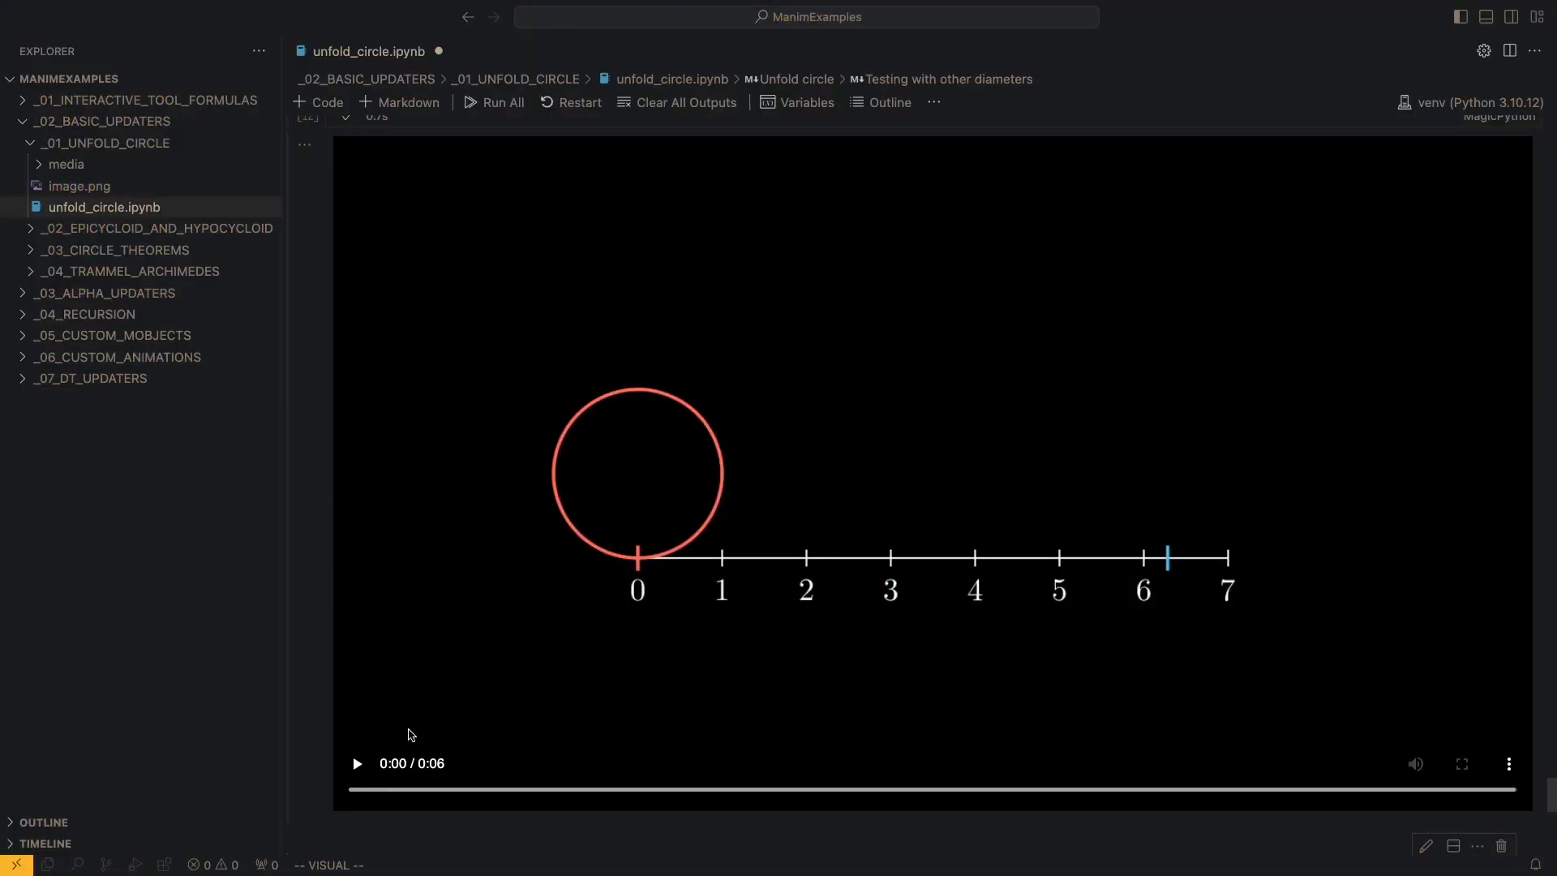
- Play the unfold_circle video, then open trammel_archimedes.ipynb and play its ellipse animation
{"action": "left_click", "coordinate": [356, 763]}
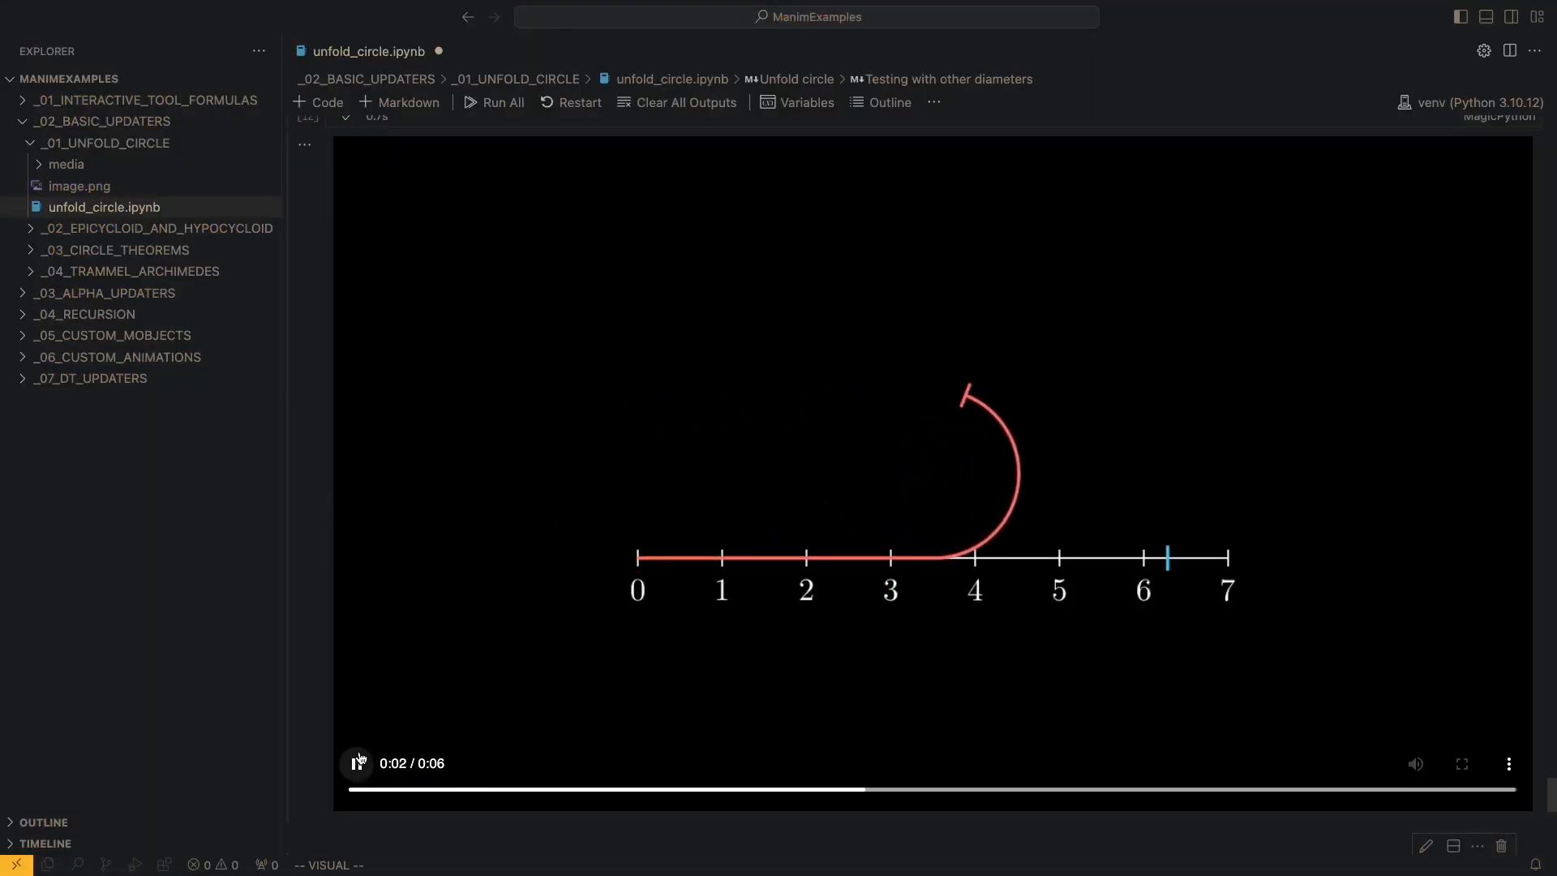
{"action": "left_click", "coordinate": [130, 271]}
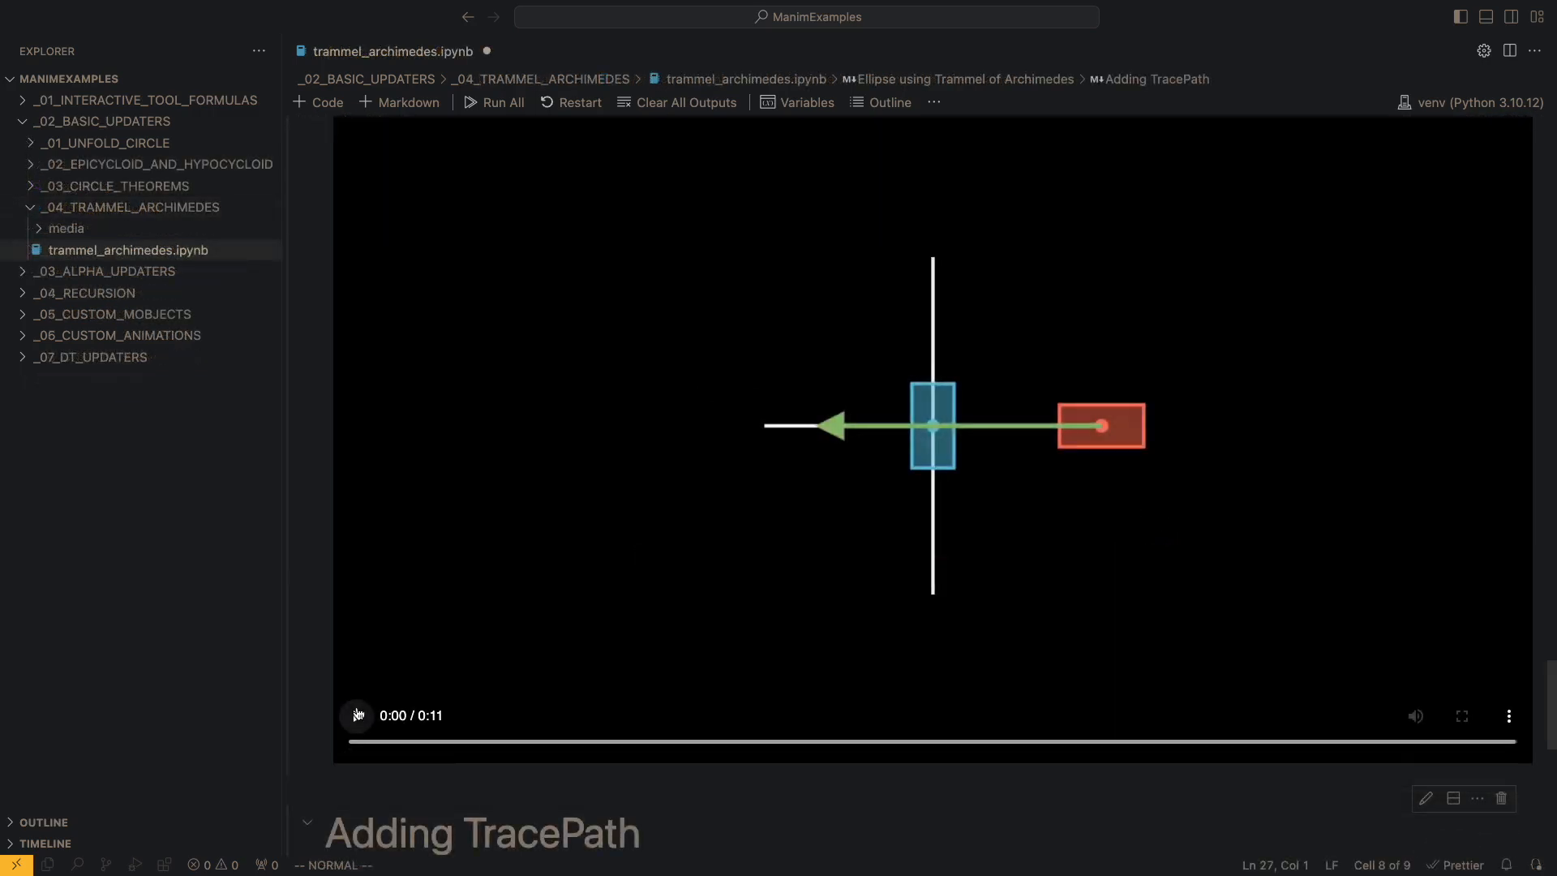
{"action": "left_click", "coordinate": [357, 715]}
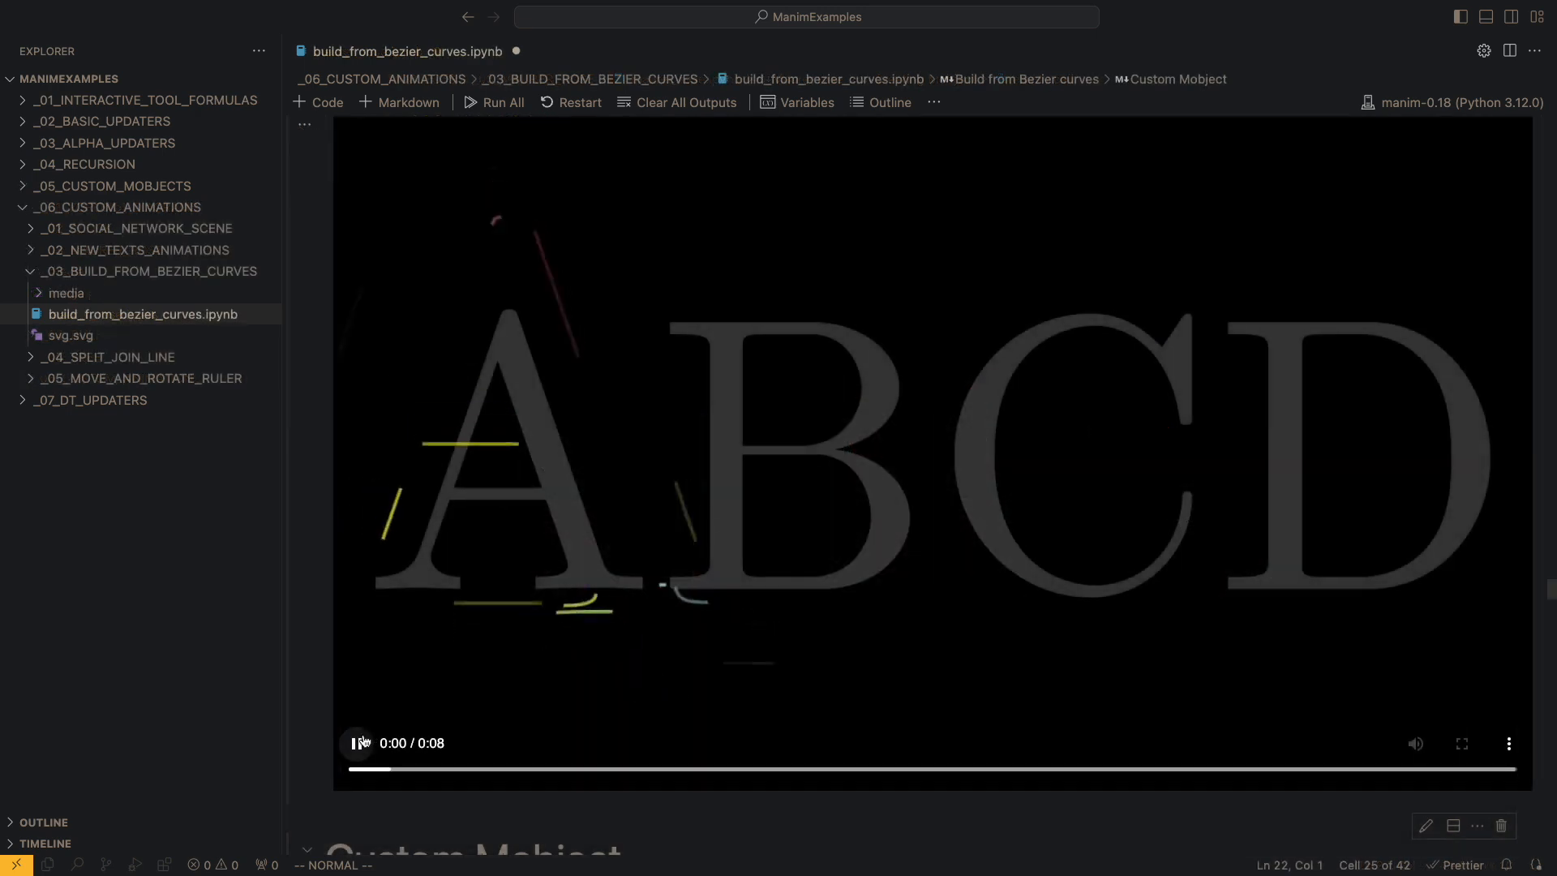
- Play the ABCD Bezier letters, 3D formulas dot and Fourier circles star animations
{"action": "left_click", "coordinate": [357, 743]}
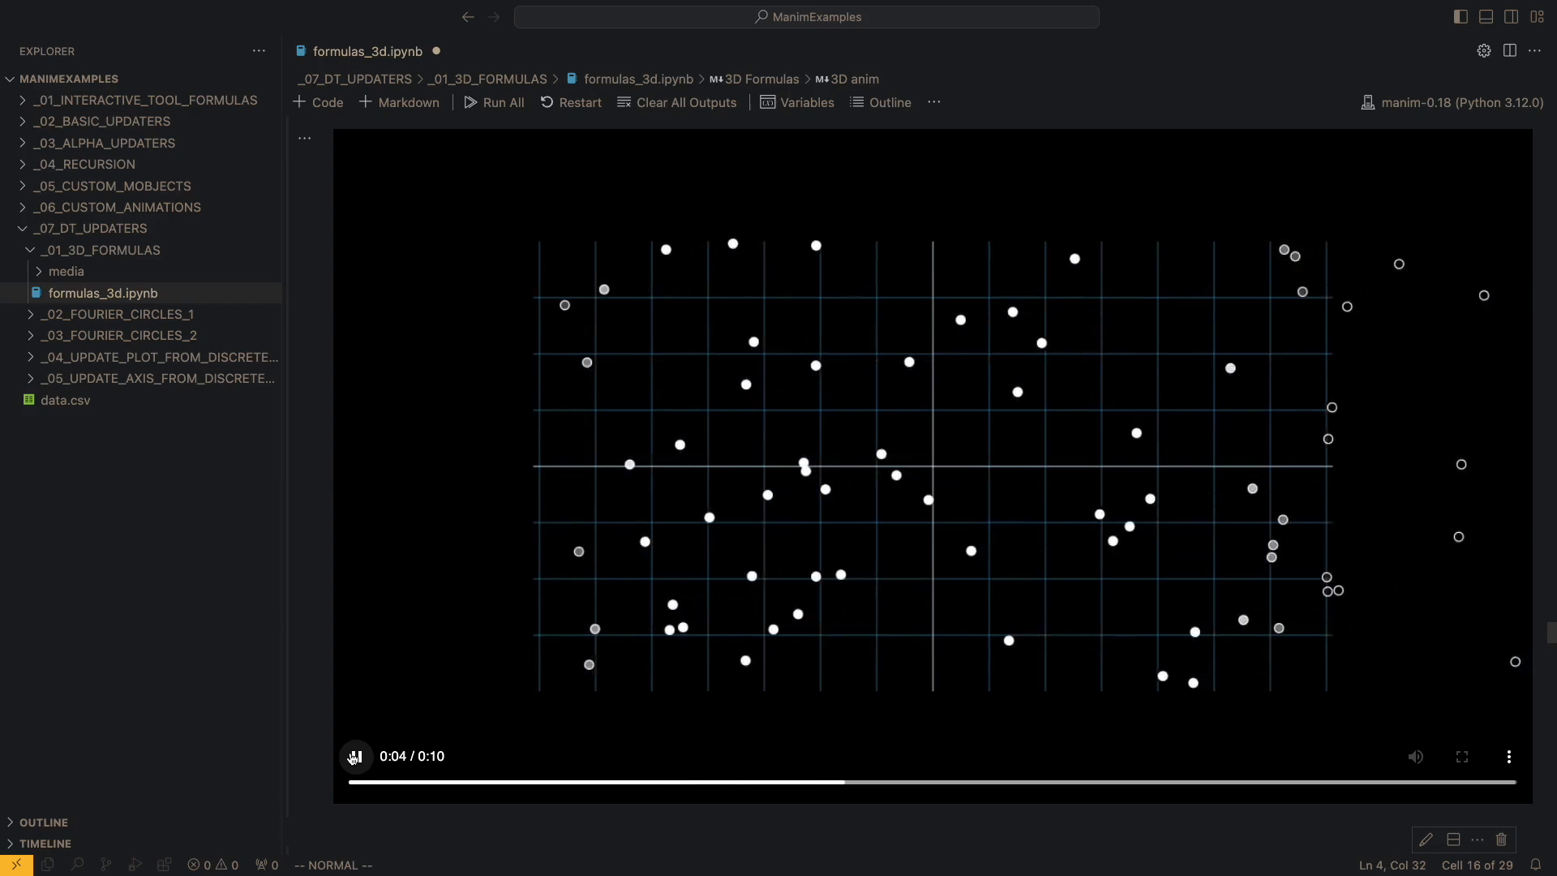
{"action": "left_click", "coordinate": [120, 314]}
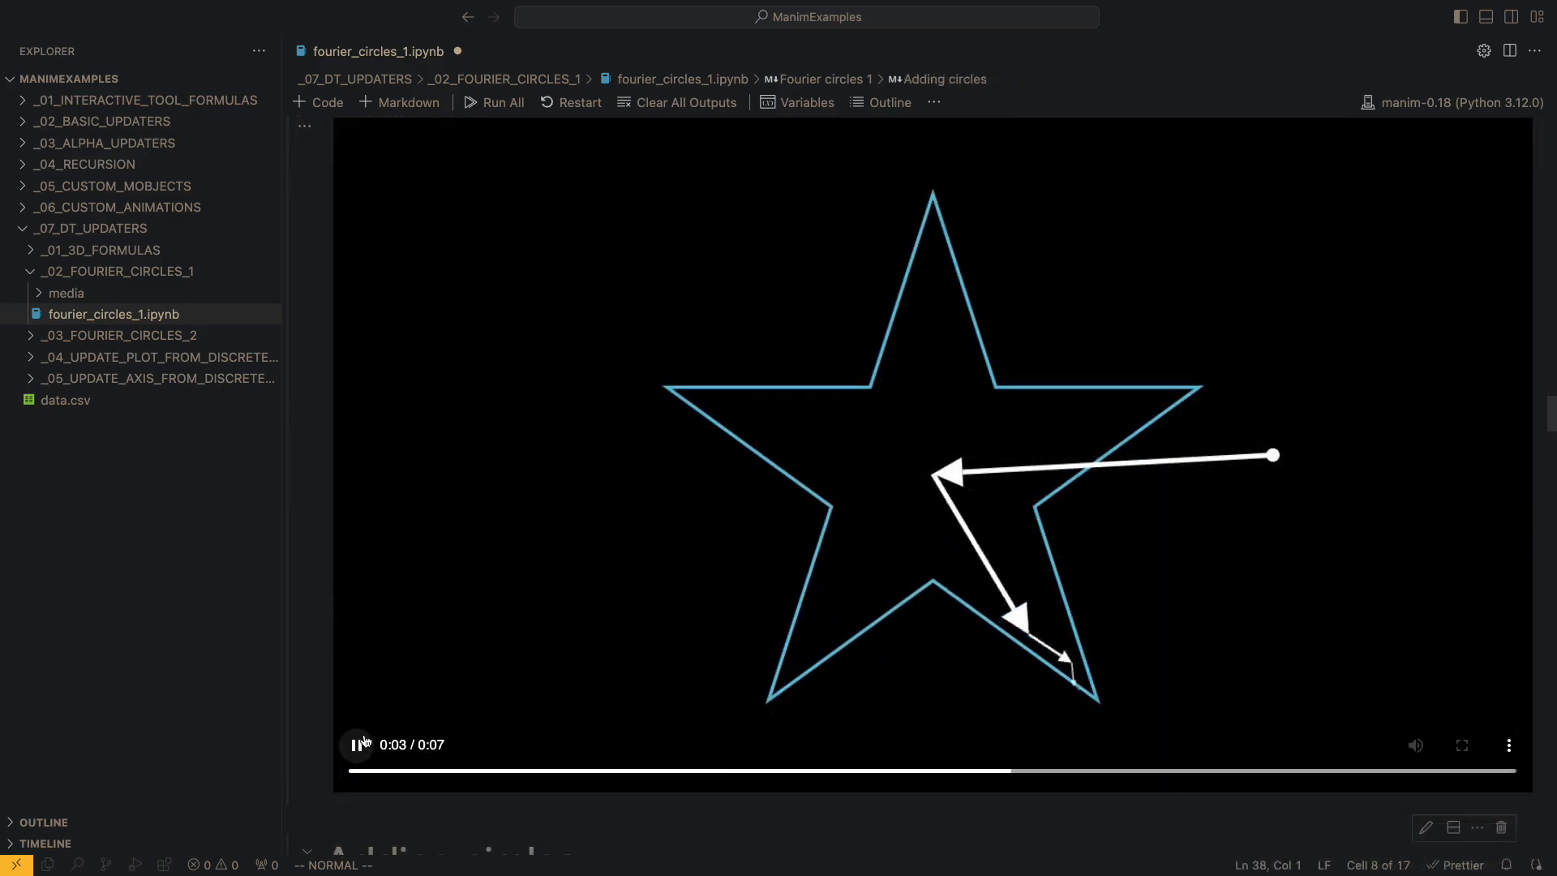
{"action": "left_click", "coordinate": [119, 335]}
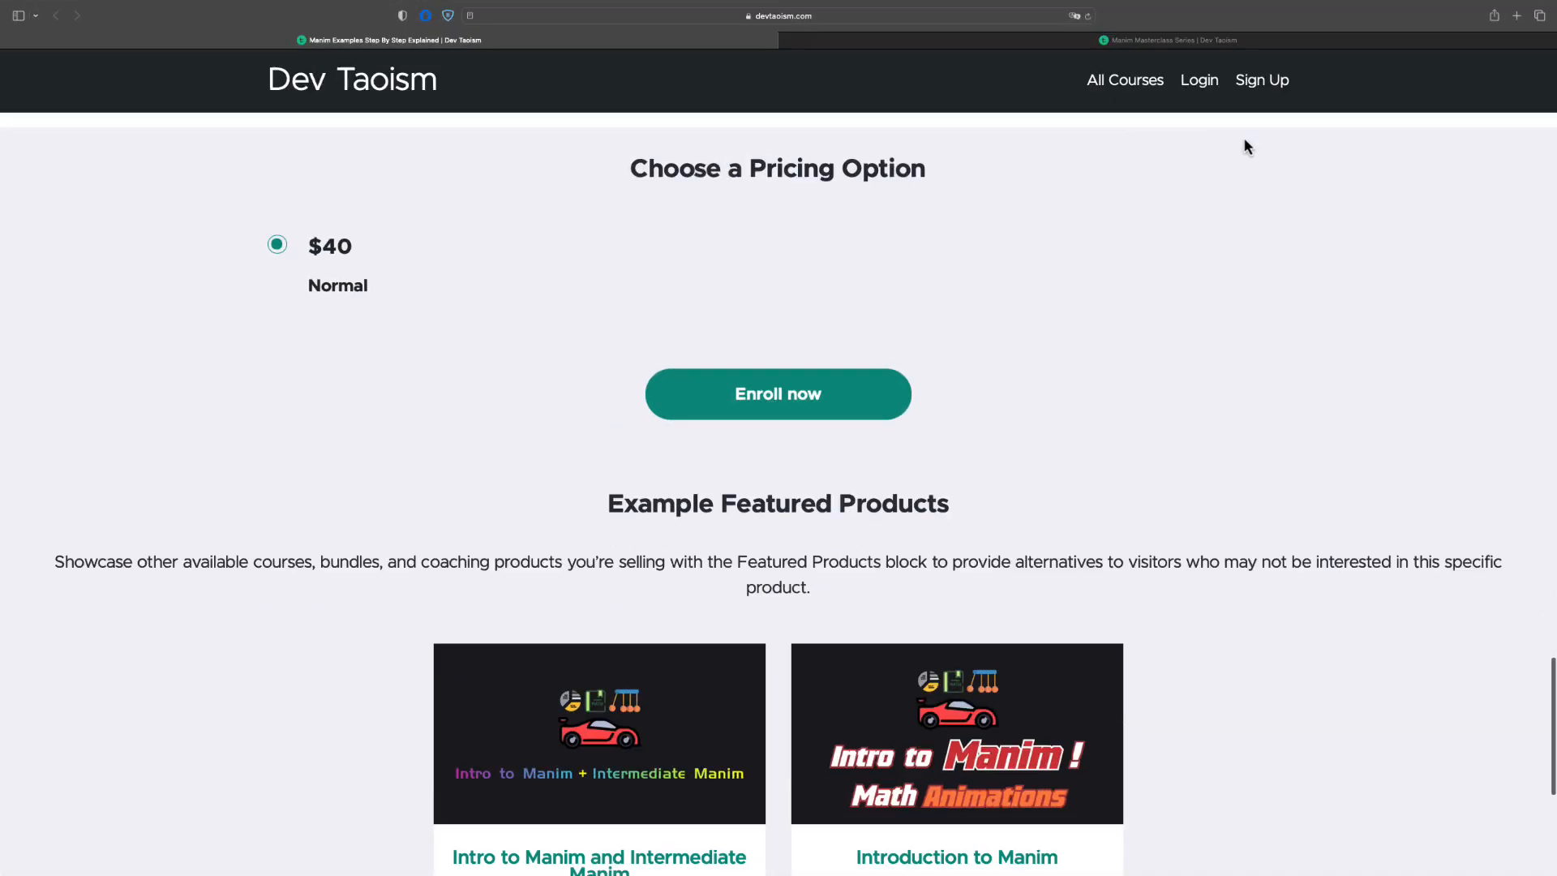
- Scroll the course page to the $40 pricing option and Example Featured Products
{"action": "scroll", "scroll_direction": "down", "scroll_amount": 3}
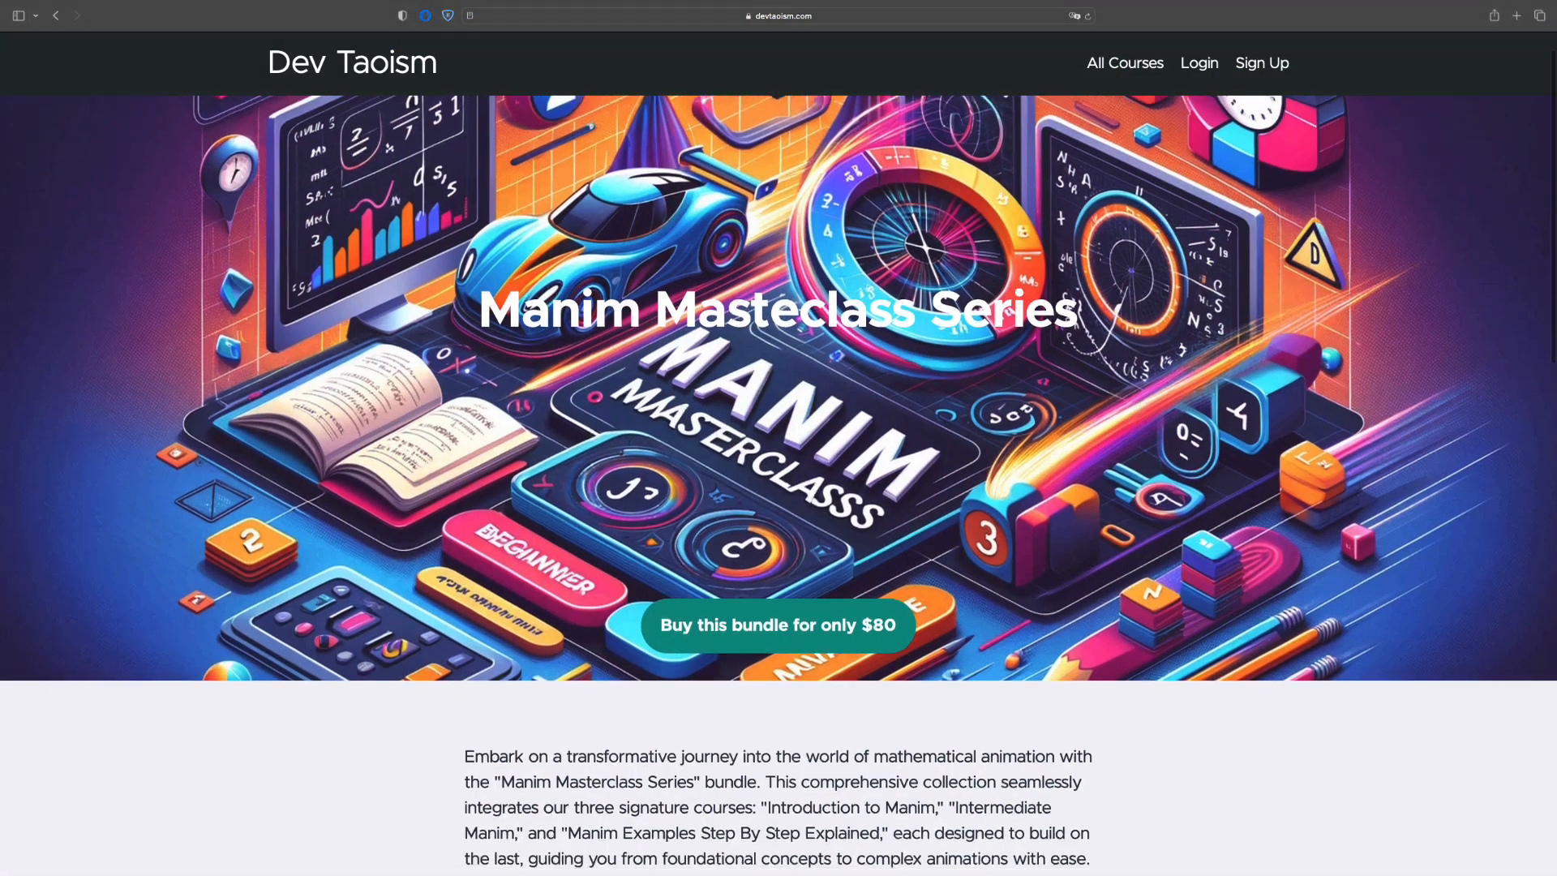
- Scroll the bundle page to the $80 Manim Masterclass Bundle and its three courses
{"action": "scroll", "scroll_direction": "down", "scroll_amount": 3}
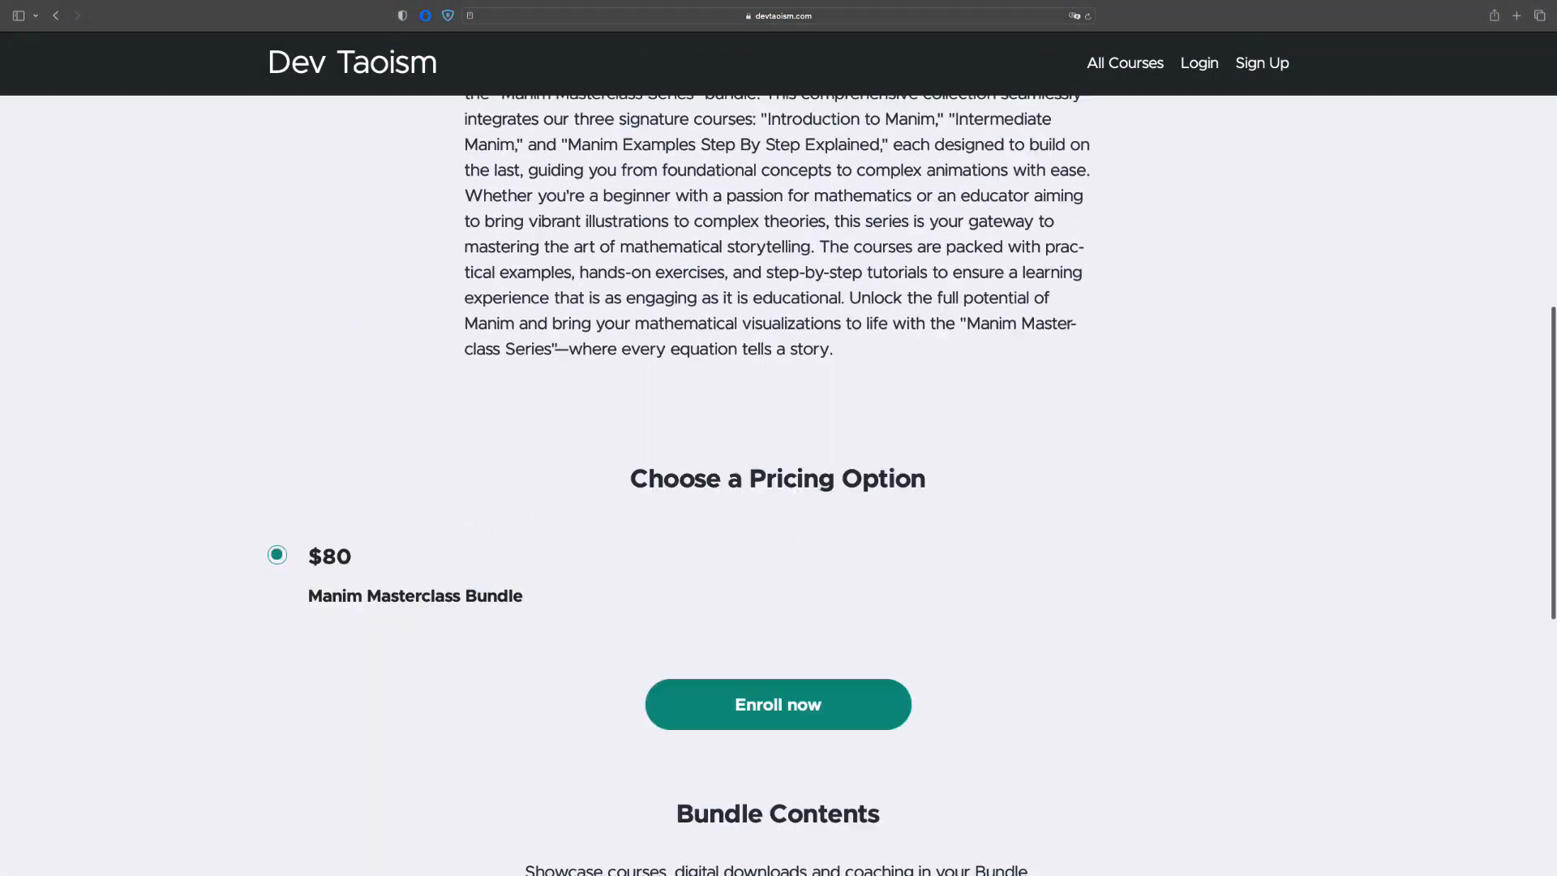
{"action": "scroll", "scroll_direction": "down", "scroll_amount": 3}
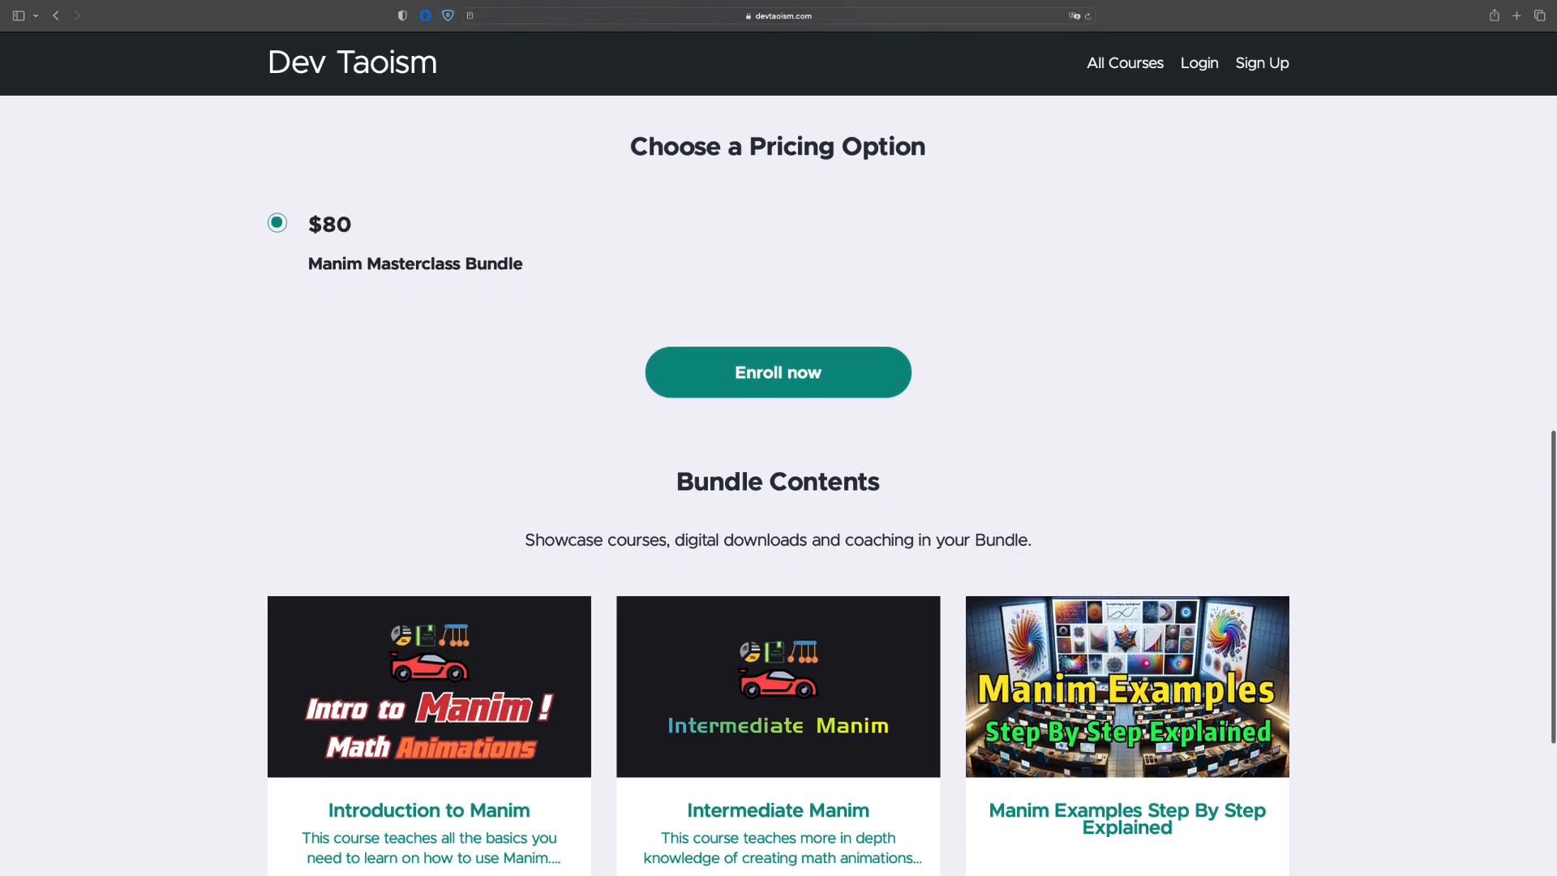
{"action": "scroll", "scroll_direction": "down", "scroll_amount": 3}
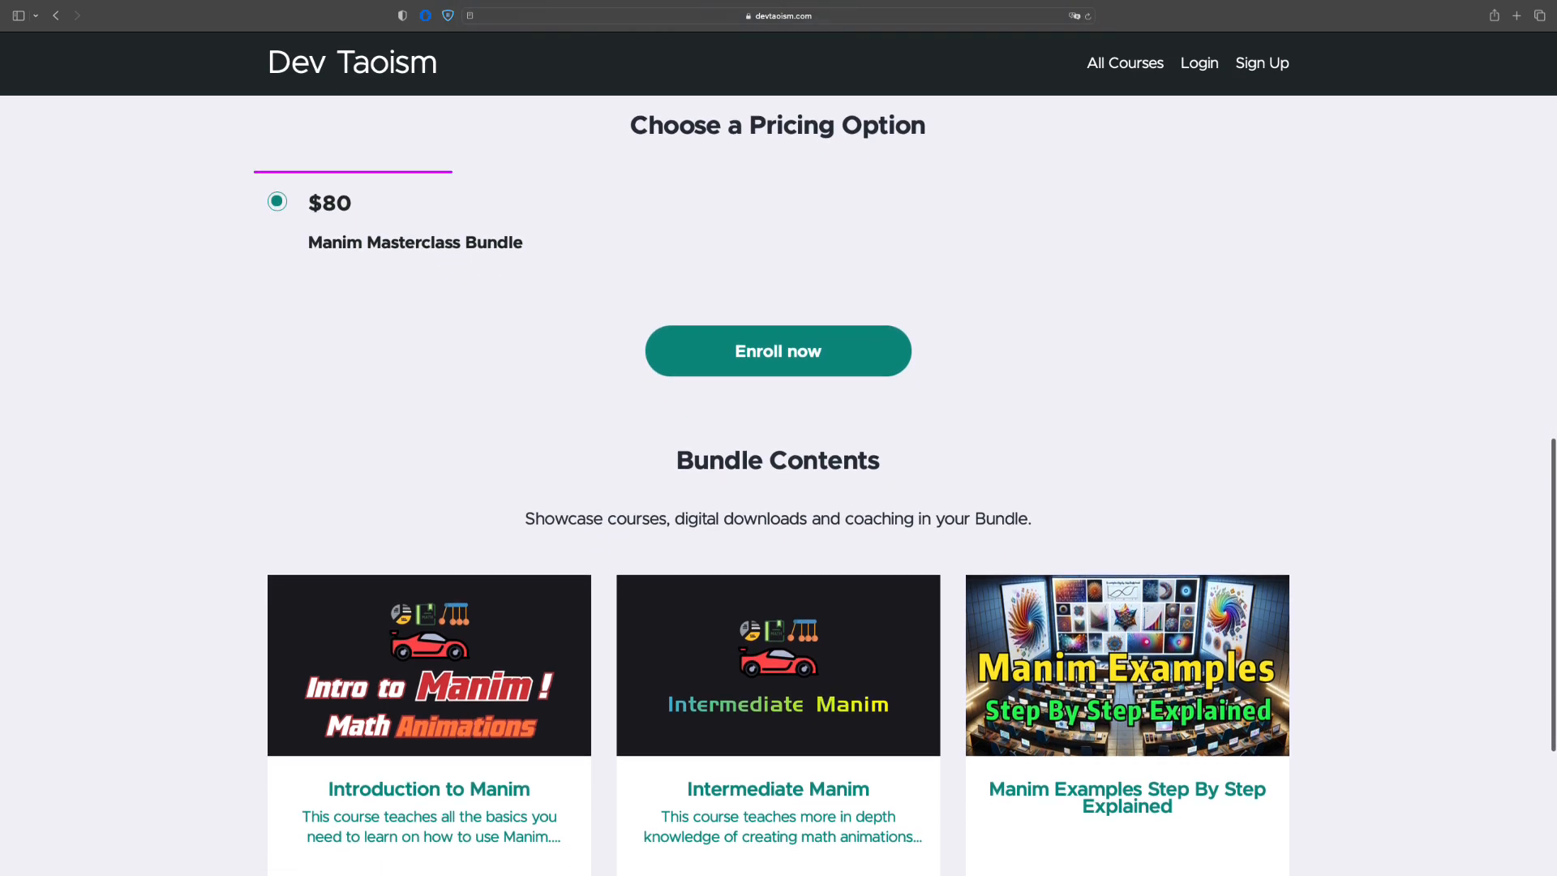